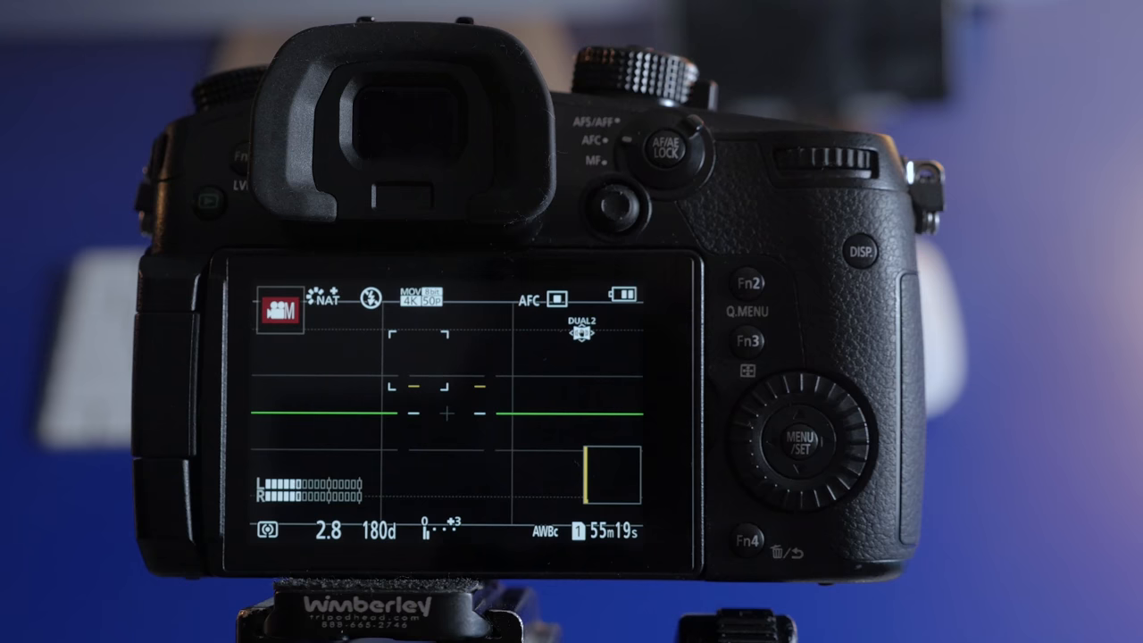
Step: Switch the Cursor lock to OFF, leaving Joystick, Touch Screen and DISP. Button ON
{"action": "left_click", "coordinate": [860, 250]}
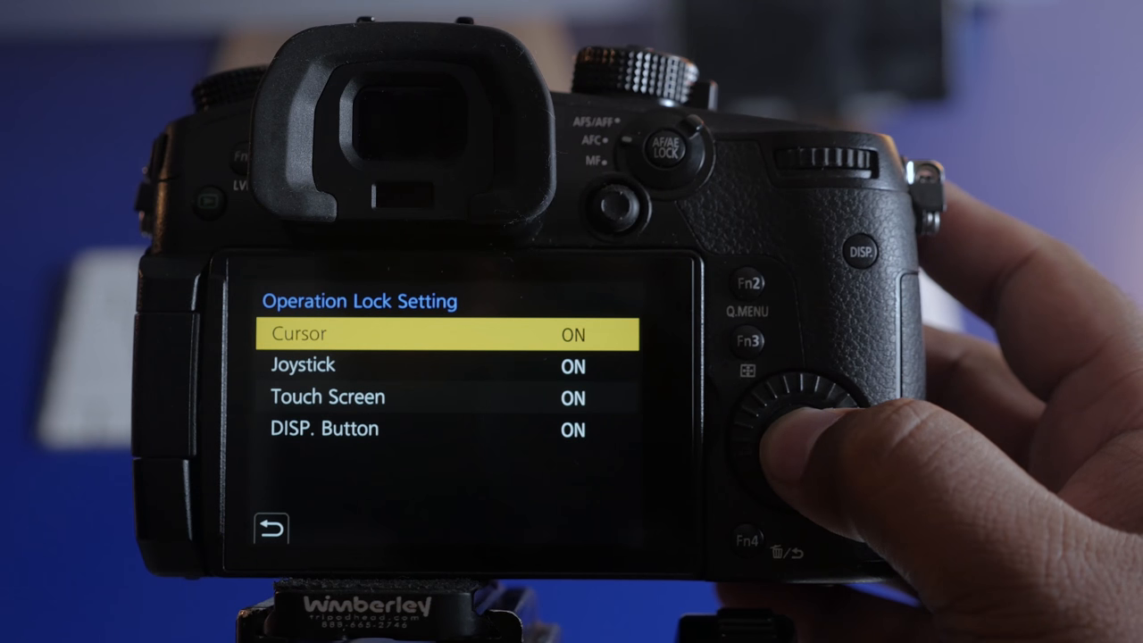
{"action": "left_click", "coordinate": [792, 441]}
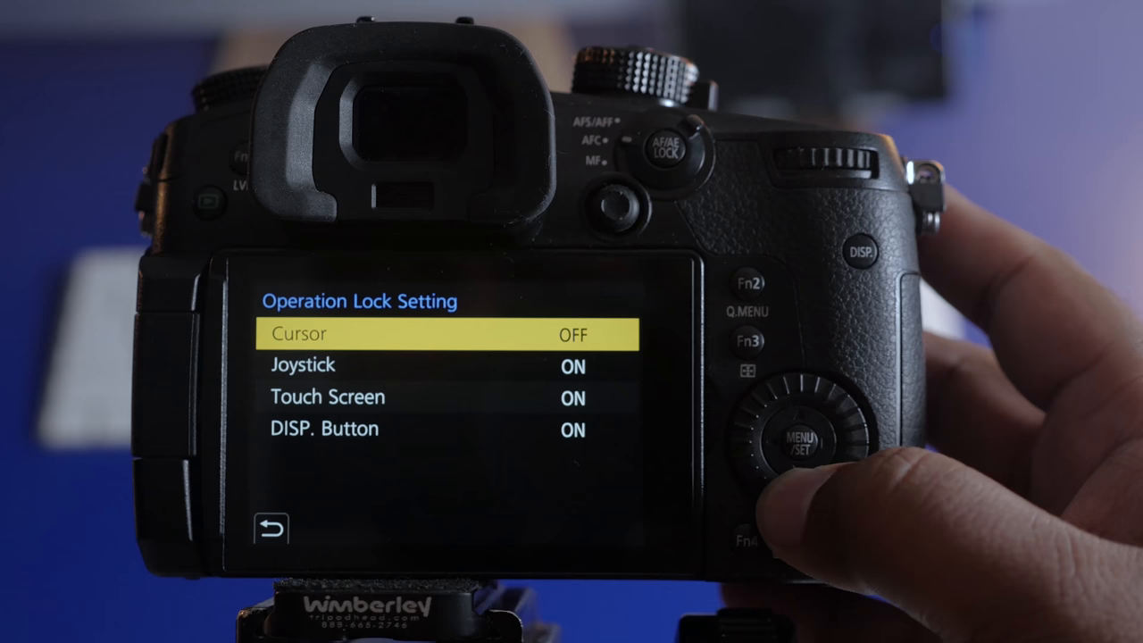